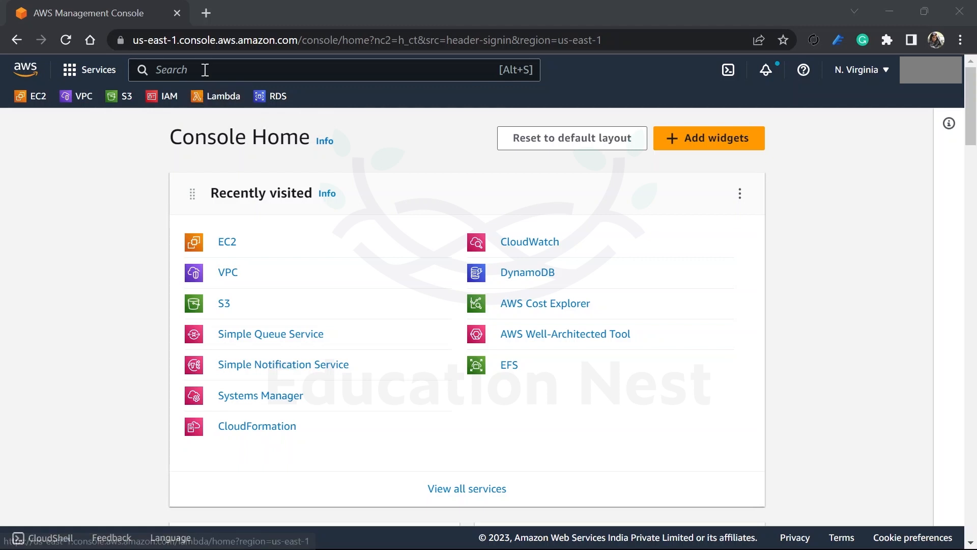
Search the console's services for 'rds' from the top search bar.
left_click(335, 69)
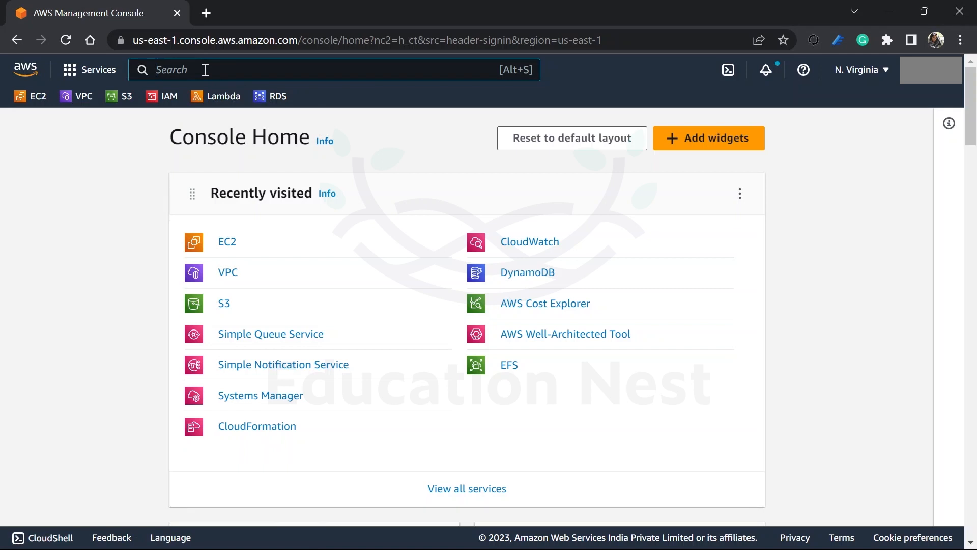
type("rds")
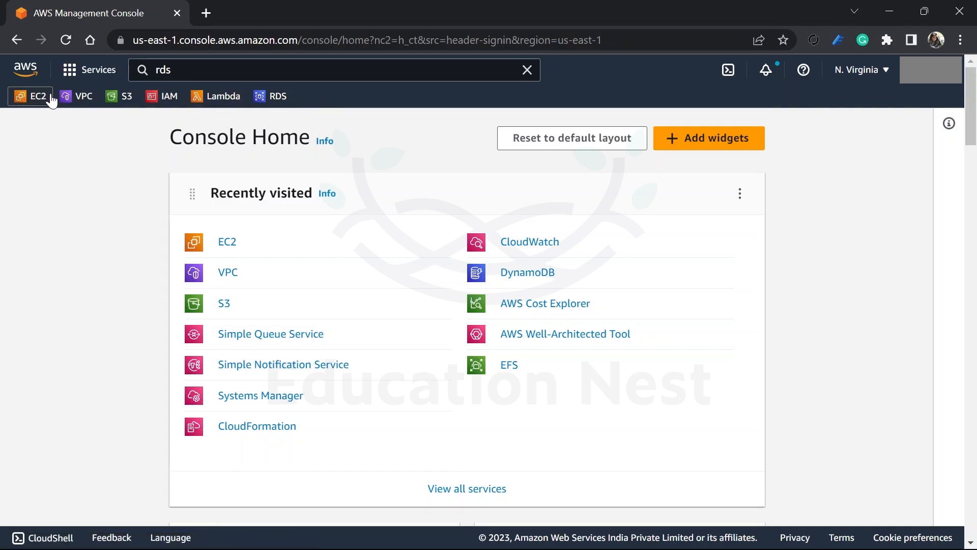
mouse_move(223, 95)
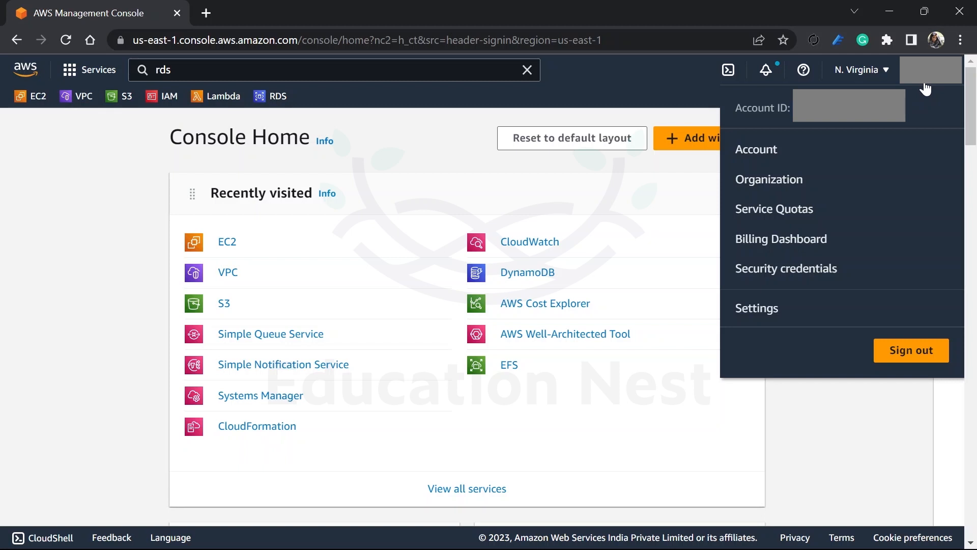
mouse_move(910, 350)
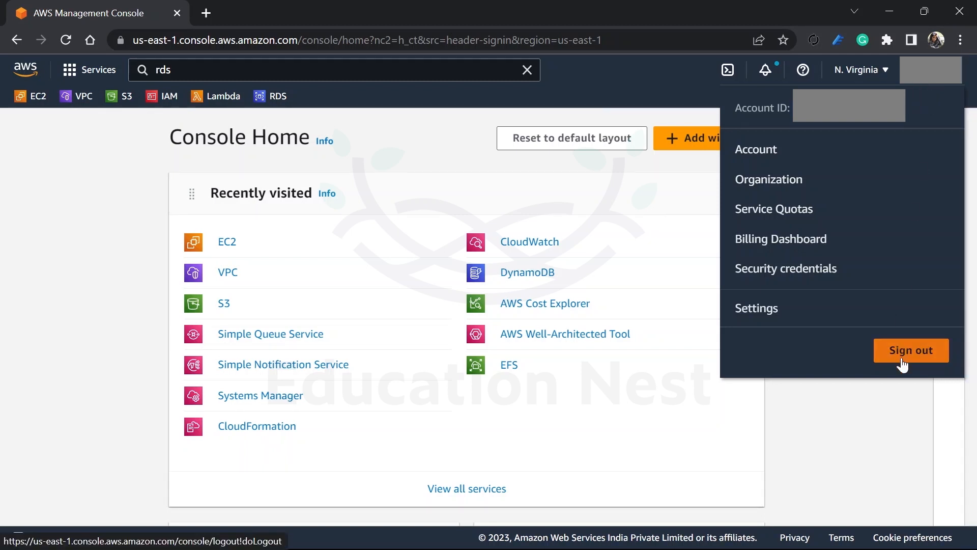
Sign out of the account via the account menu, landing on the public console page.
left_click(910, 350)
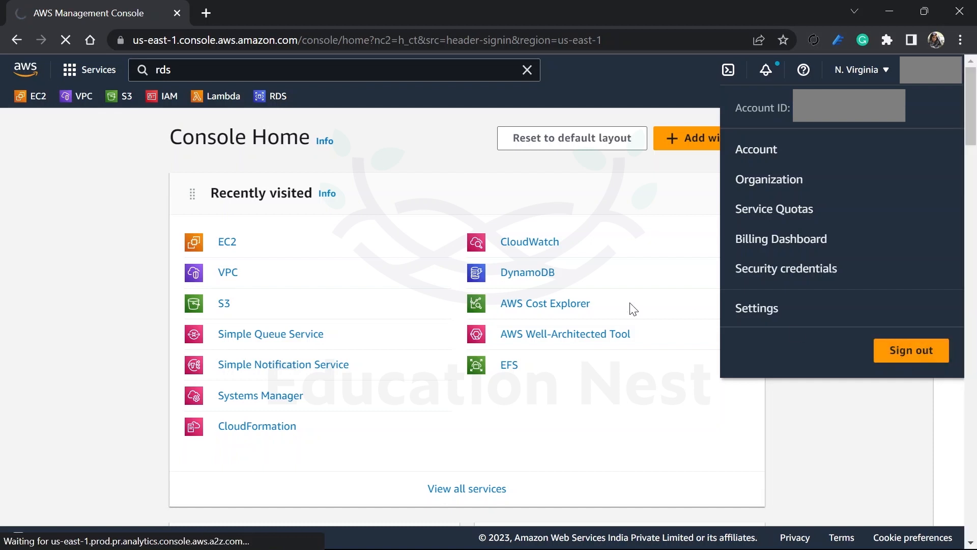
left_click(910, 349)
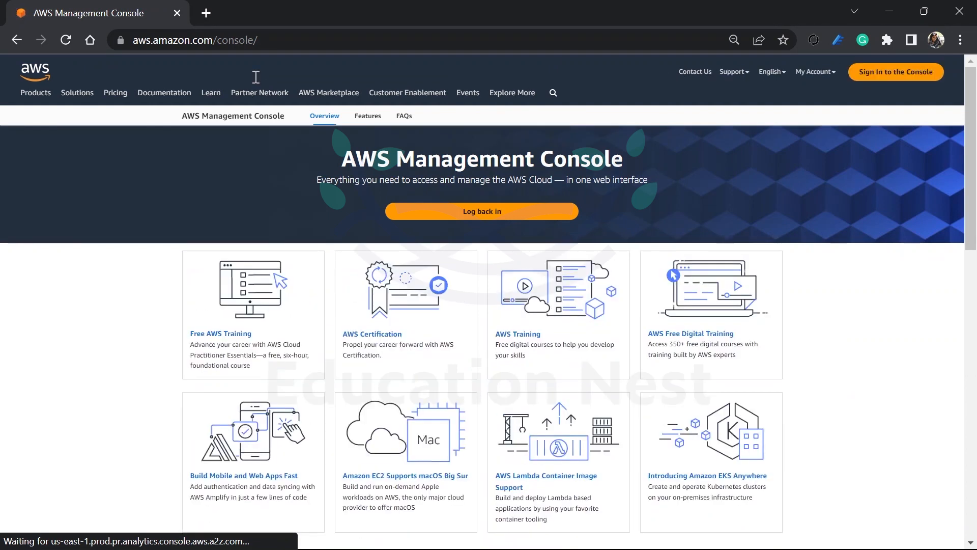
mouse_move(230, 70)
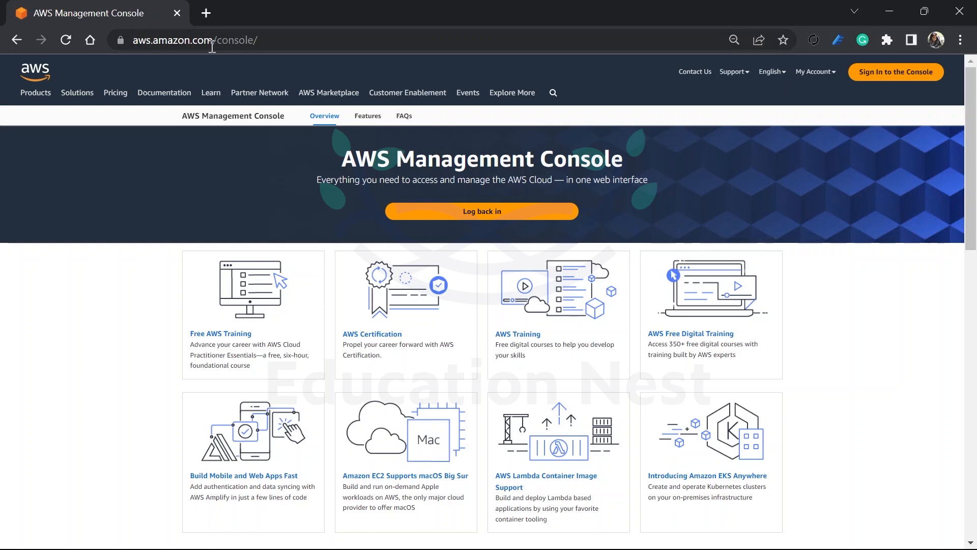
mouse_move(243, 45)
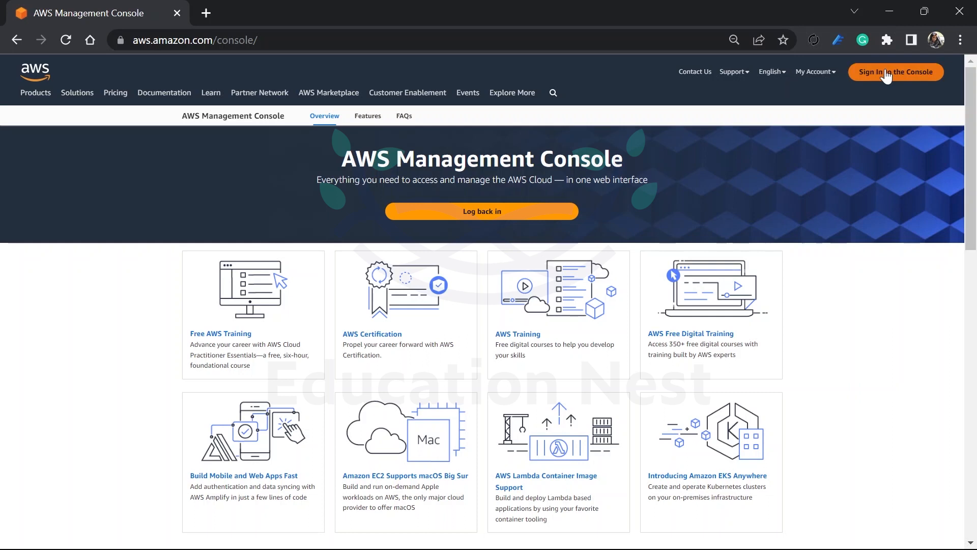
left_click(896, 71)
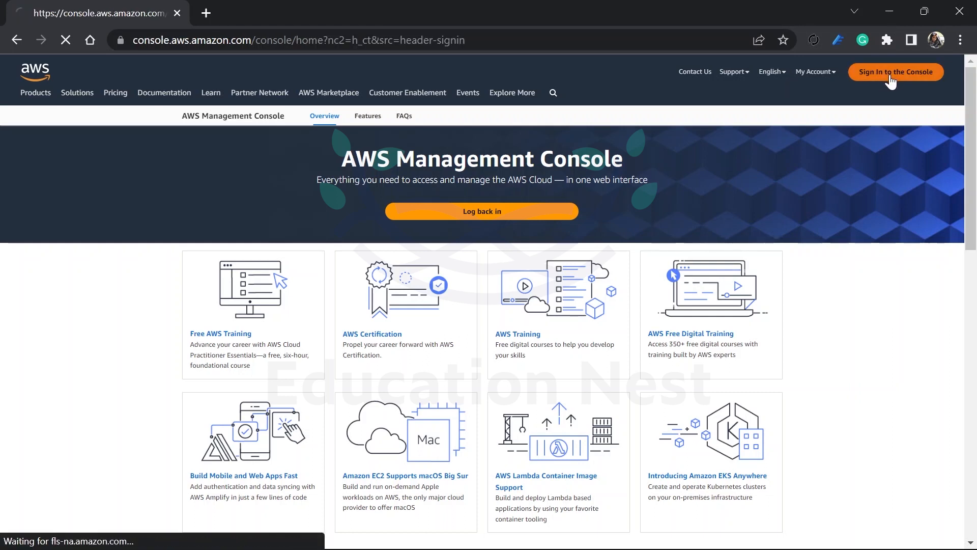
left_click(896, 71)
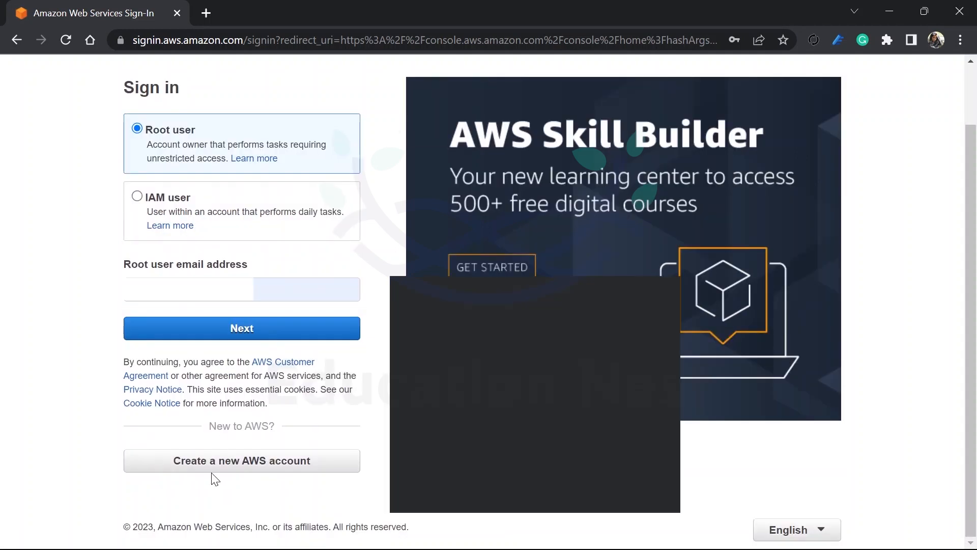
mouse_move(276, 468)
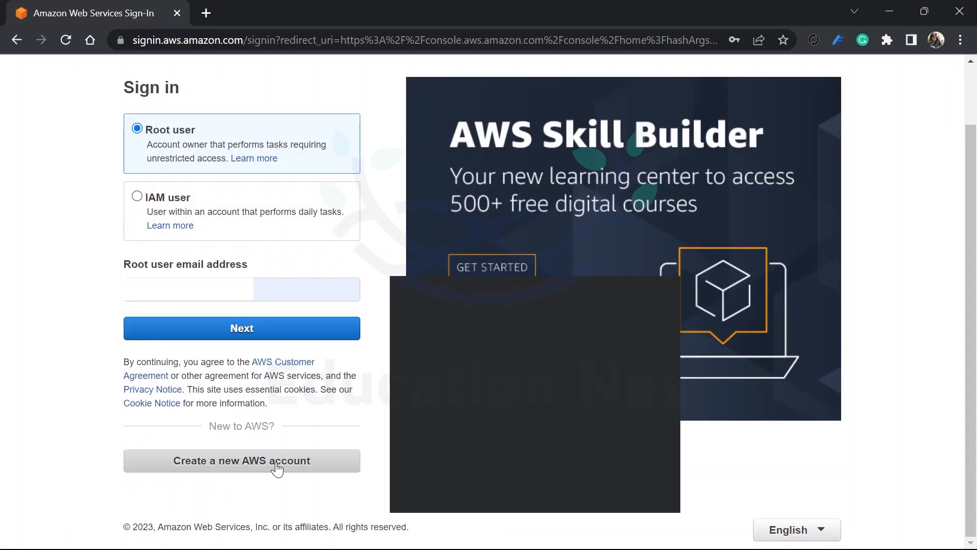
mouse_move(231, 211)
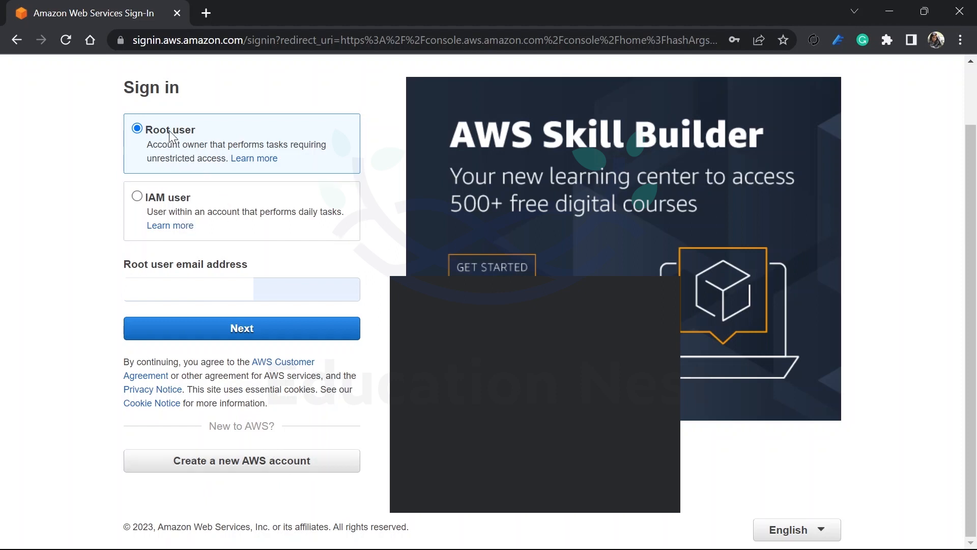
double_click(168, 129)
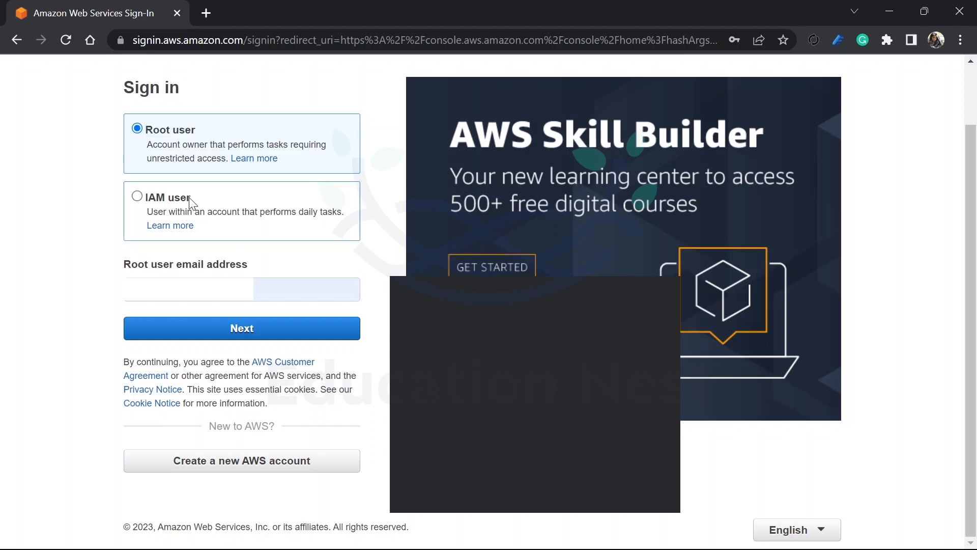
left_click(137, 196)
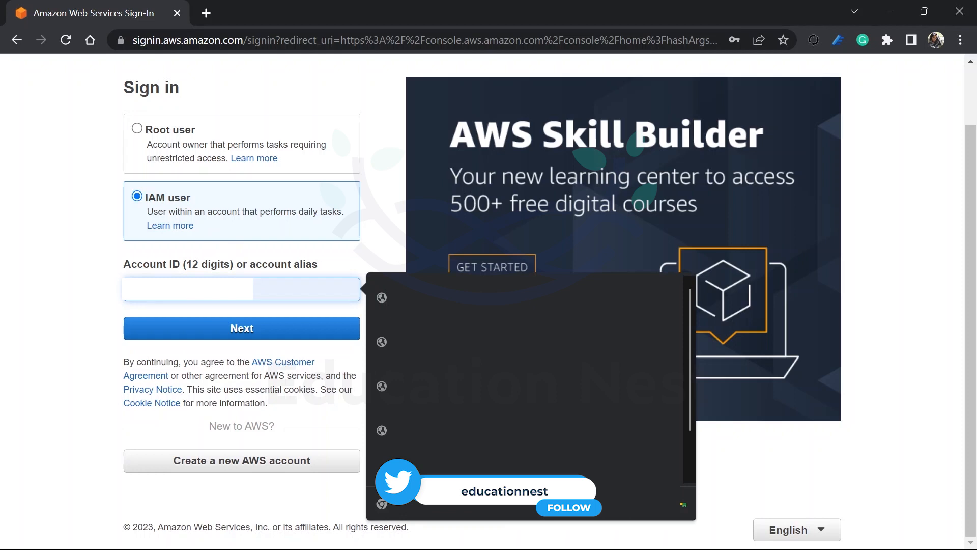
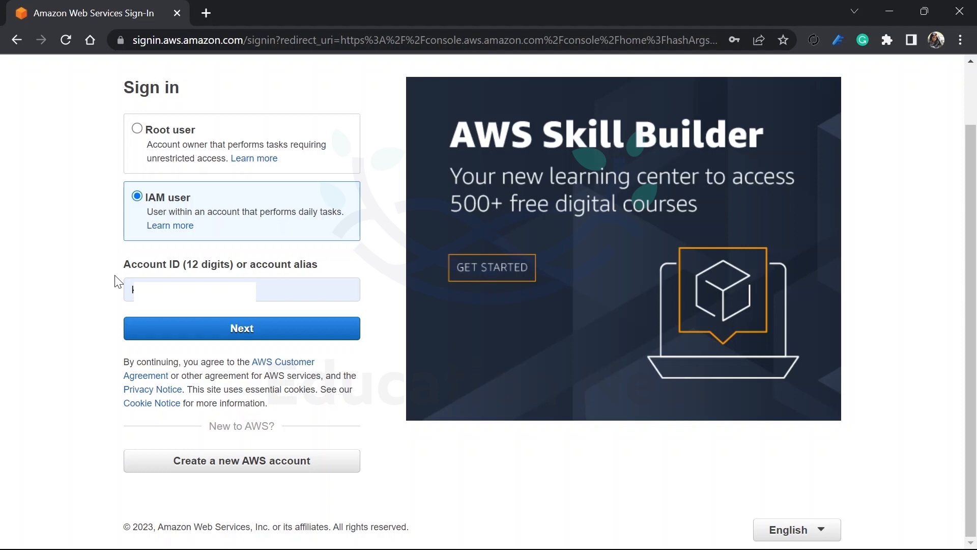
mouse_move(242, 460)
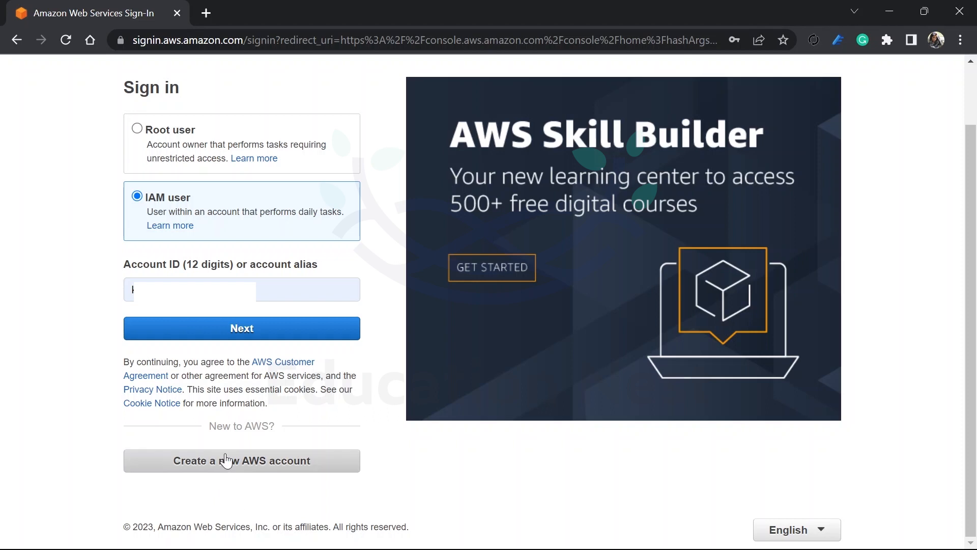
Start creating a new AWS account and trigger the empty email and account-name errors.
left_click(241, 460)
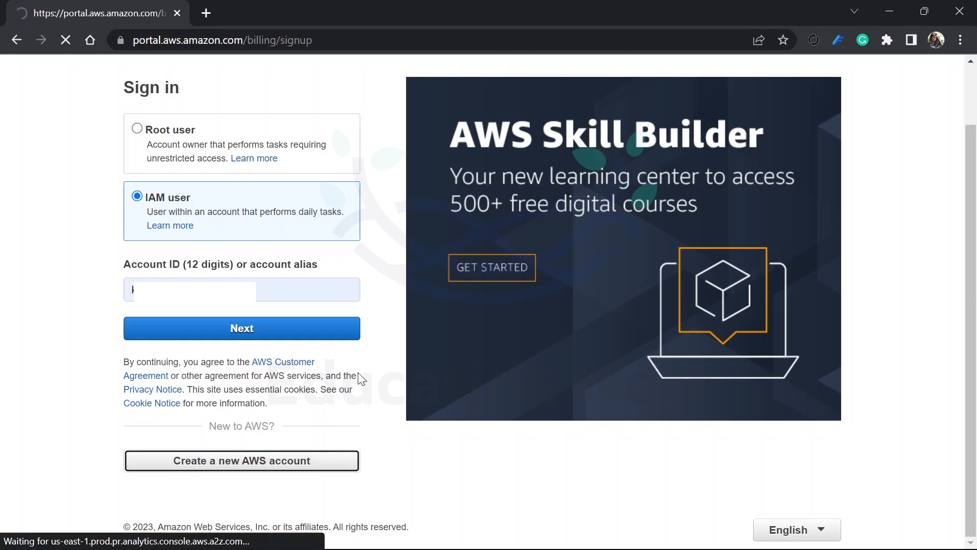
left_click(241, 460)
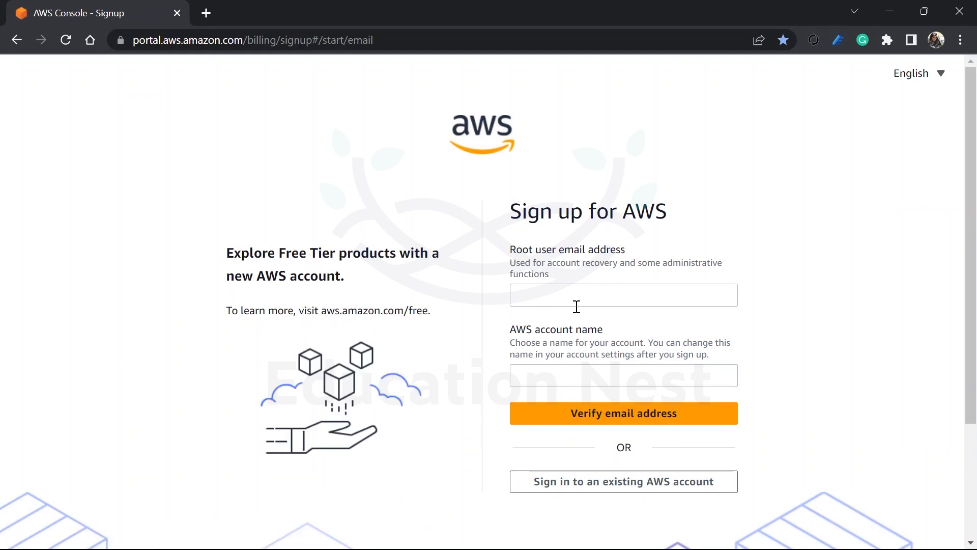
mouse_move(576, 354)
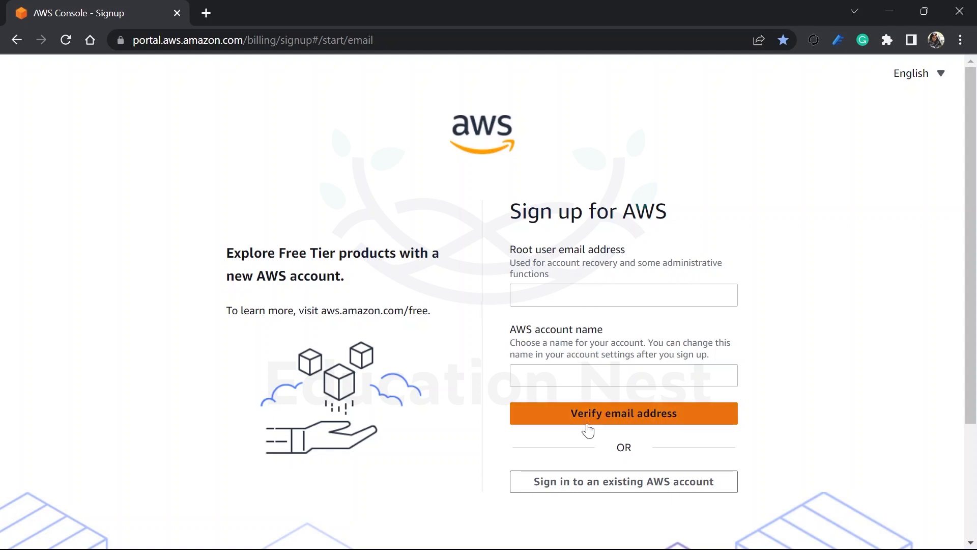
left_click(624, 296)
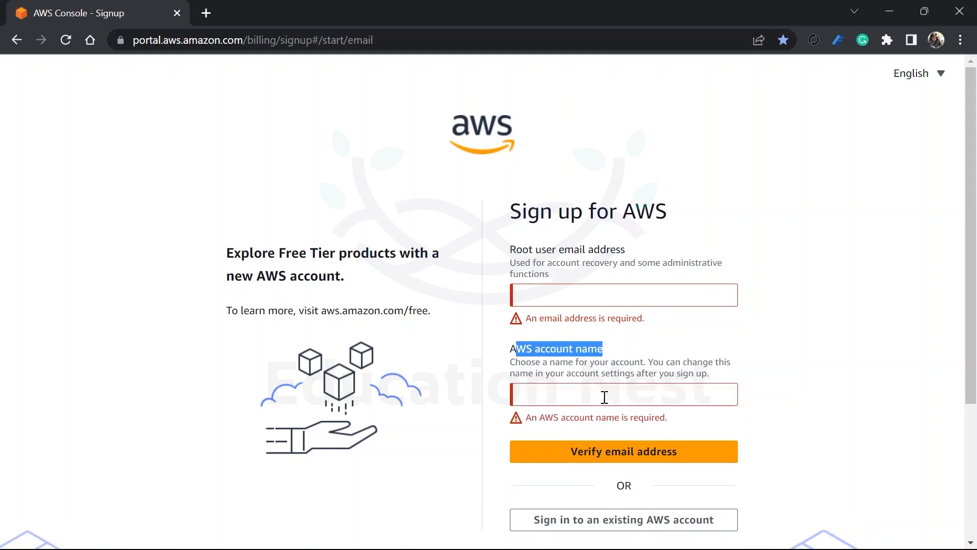
left_click(623, 394)
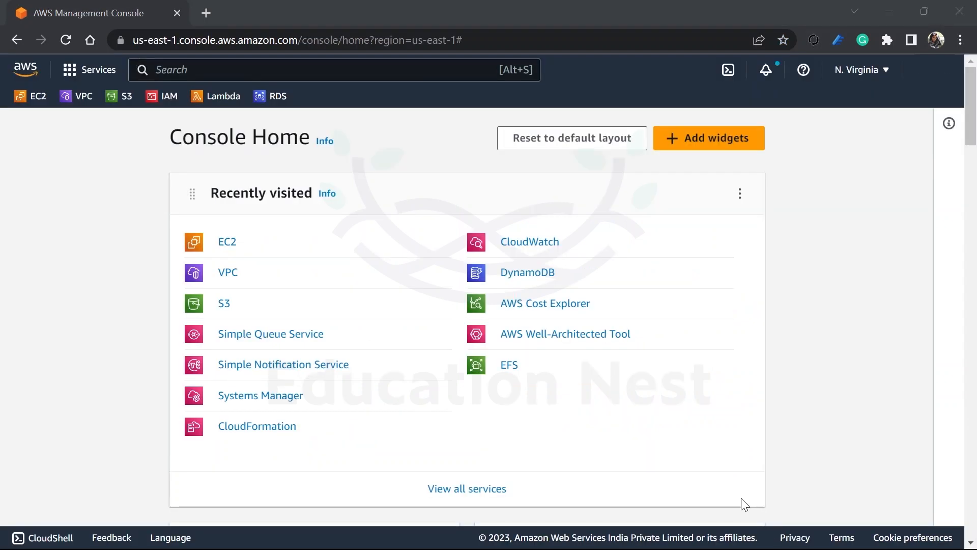
mouse_move(330, 124)
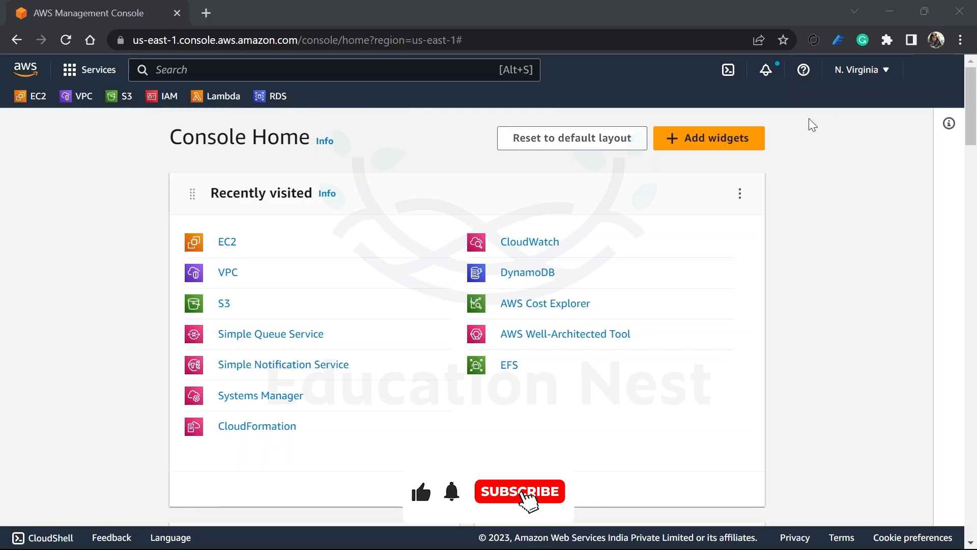
Return to Console Home showing the recently visited services.
left_click(519, 490)
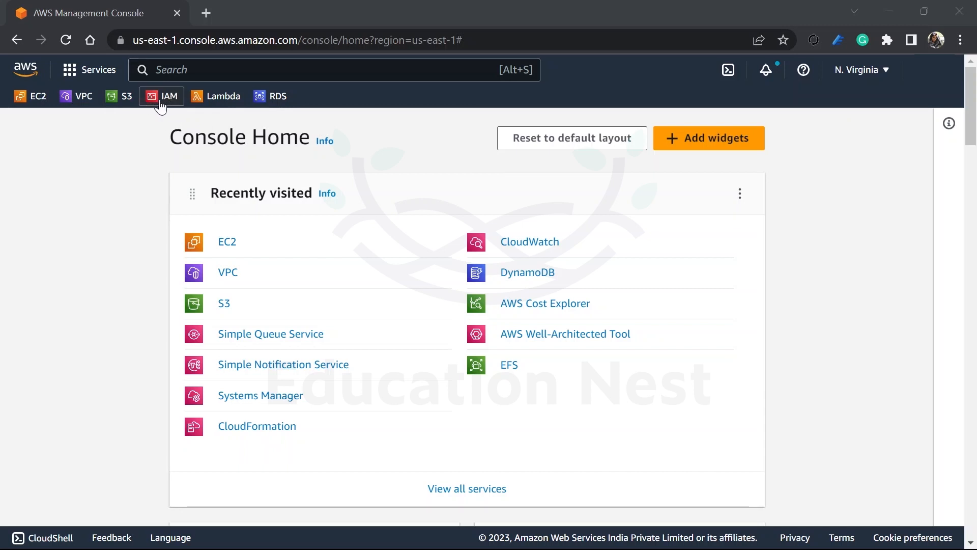
mouse_move(168, 96)
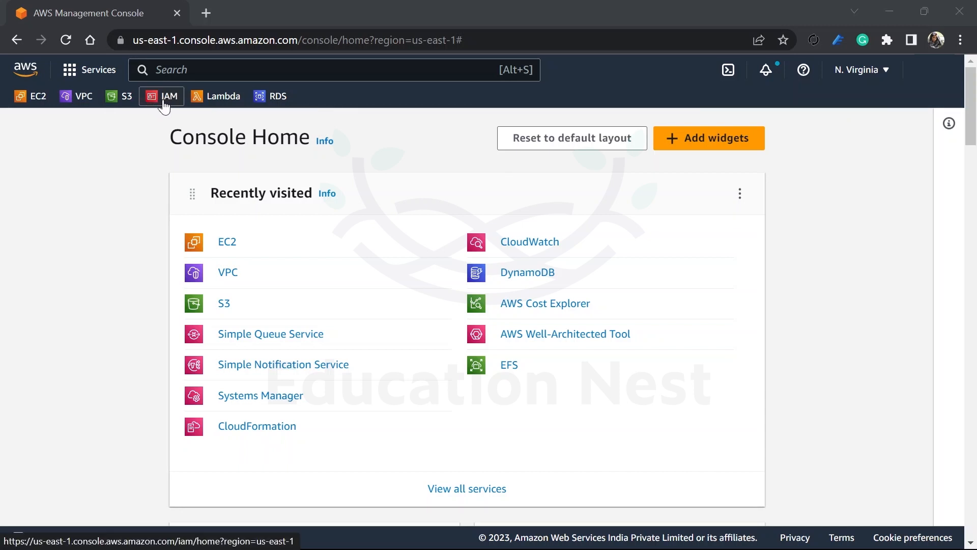
Open IAM from the favorites bar and scroll to the IAM resources summary.
left_click(167, 96)
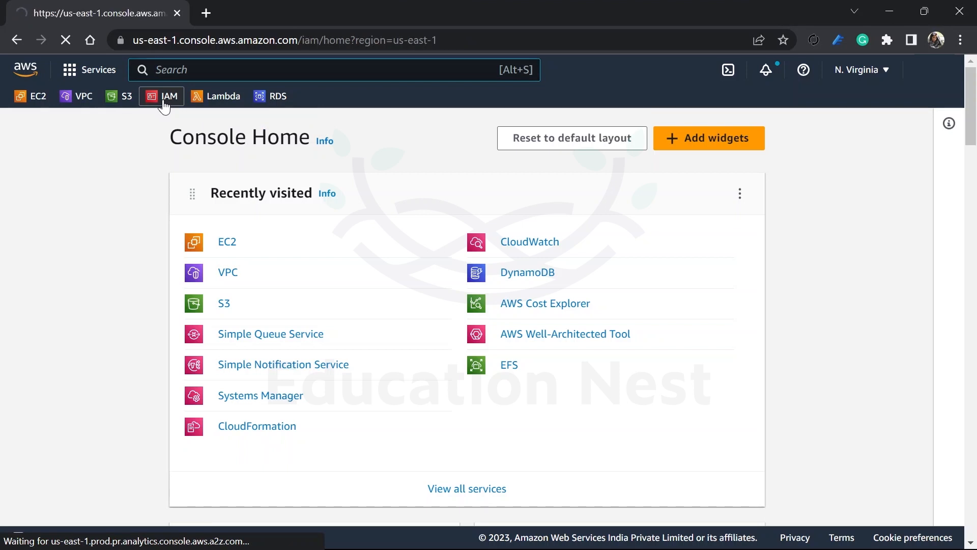
left_click(166, 96)
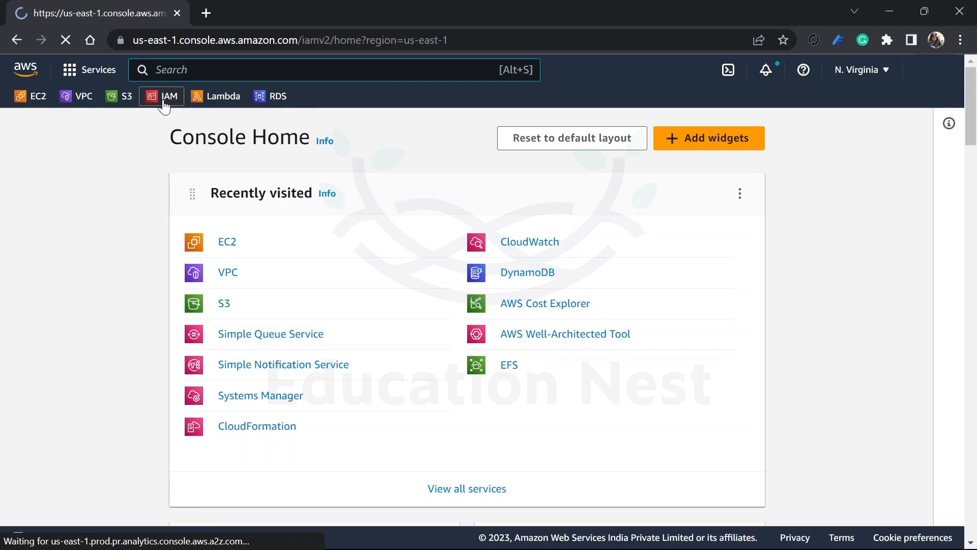
left_click(167, 96)
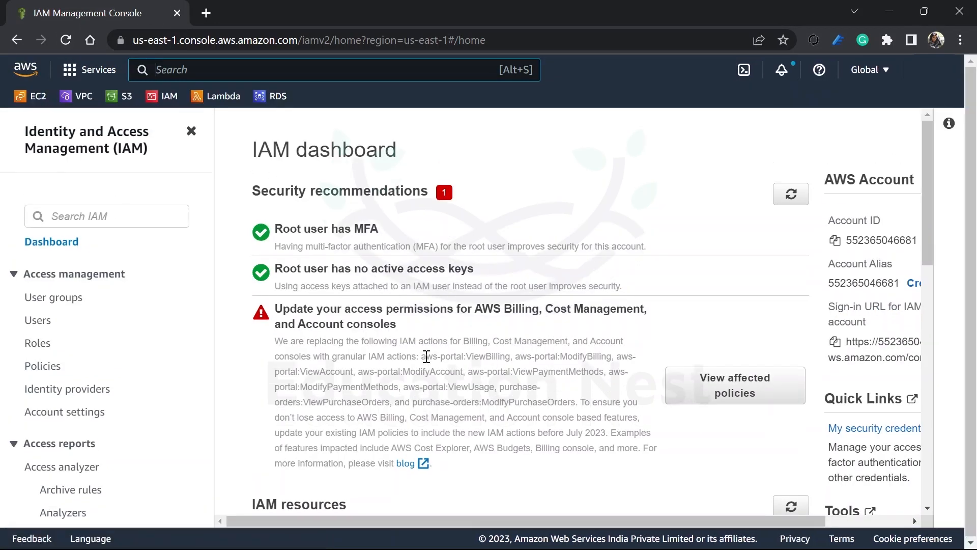
scroll("down", 3)
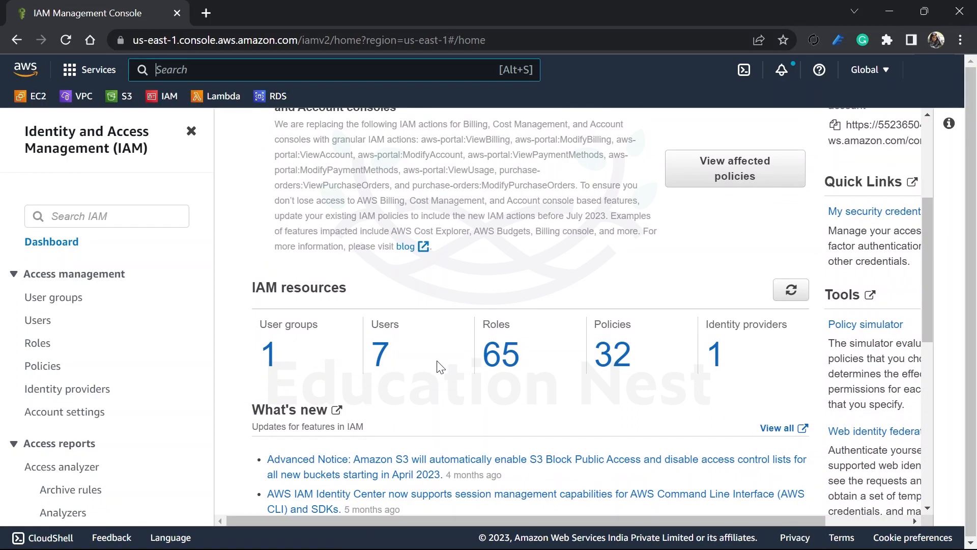